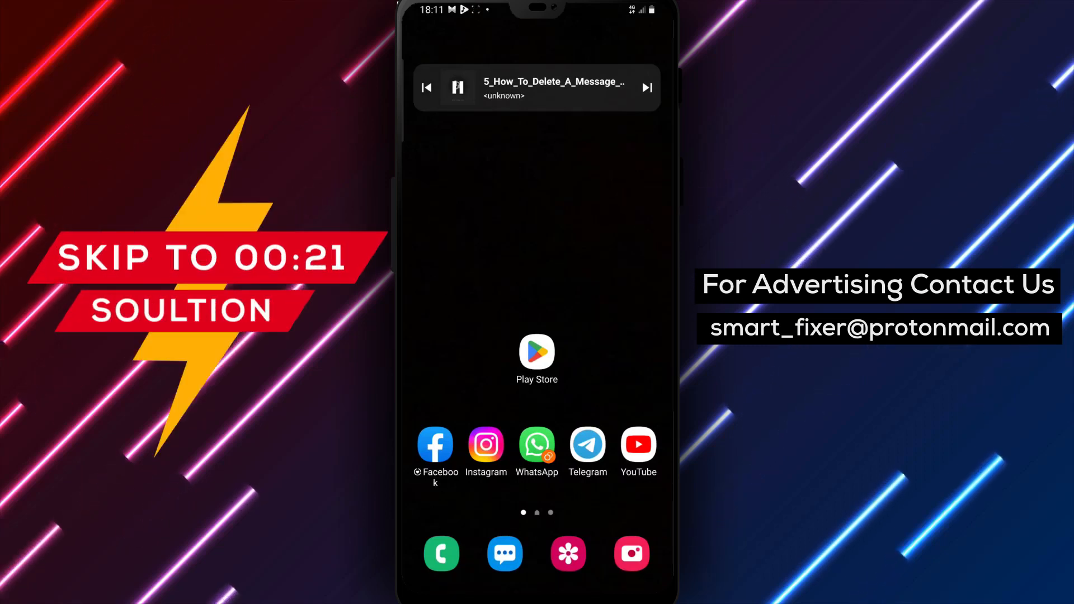
Long-press the WhatsApp icon to show its shortcut menu of recent chats
{"action": "left_click", "coordinate": [536, 445]}
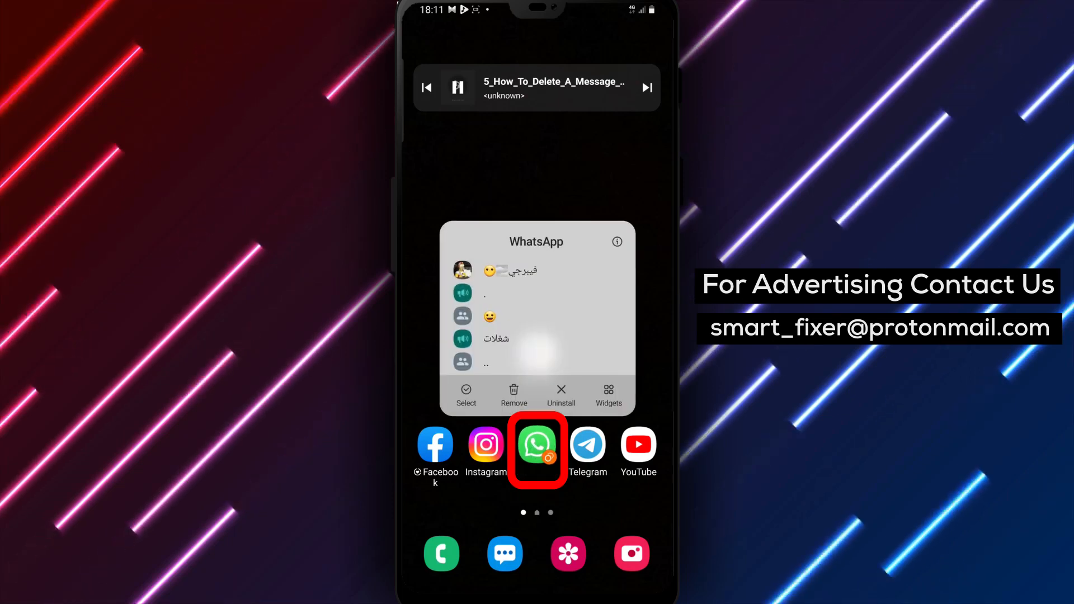
Launch WhatsApp to its Chats list with the broadcast list on top
{"action": "left_click", "coordinate": [537, 446]}
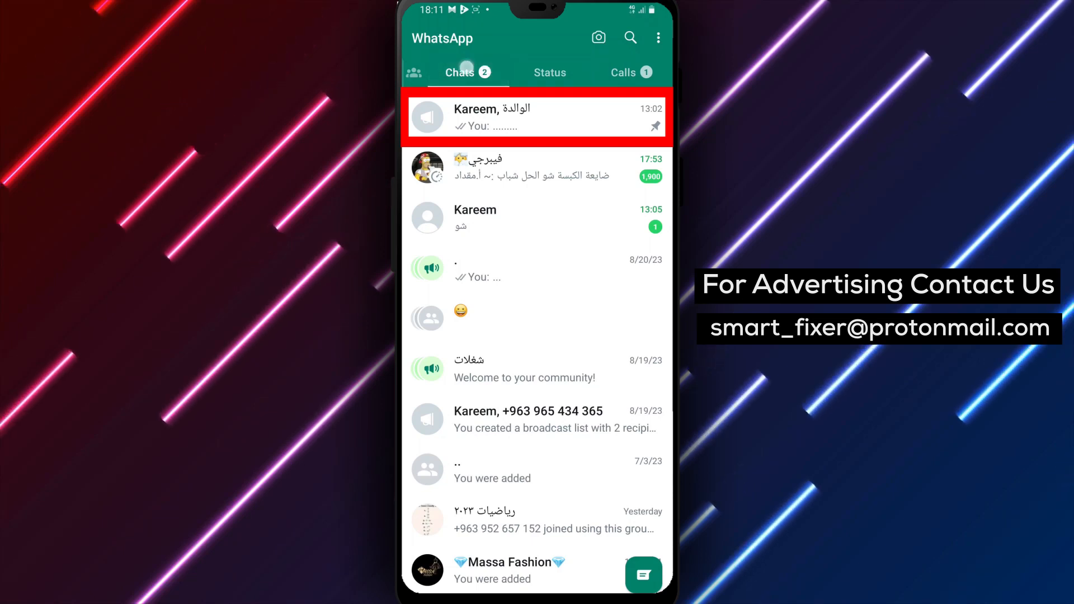
Open the 2-recipient broadcast chat and select the sent dotted message
{"action": "left_click", "coordinate": [537, 119]}
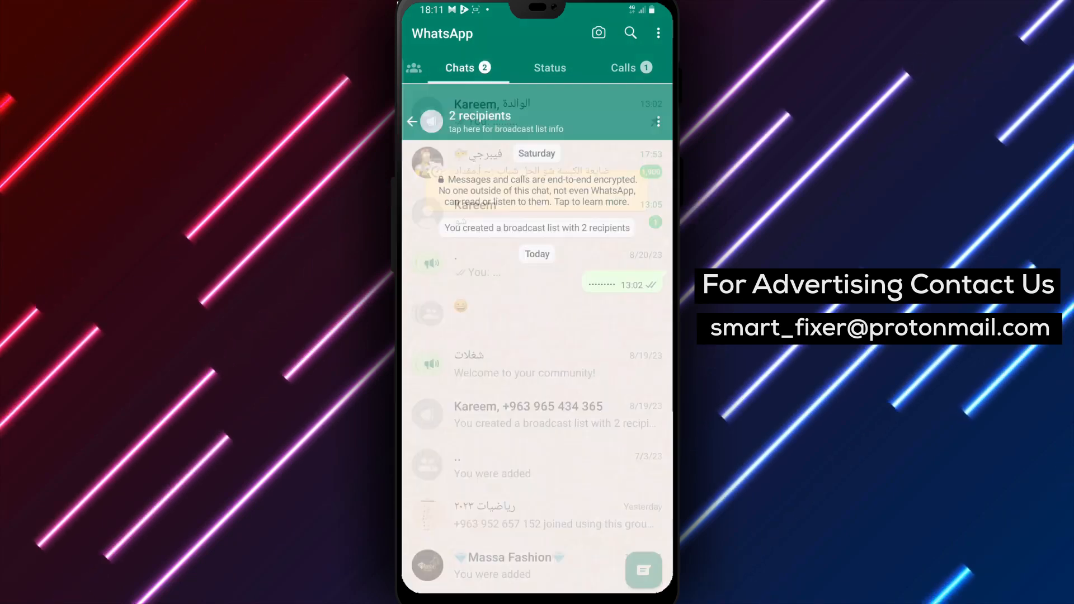
{"action": "left_click", "coordinate": [537, 113]}
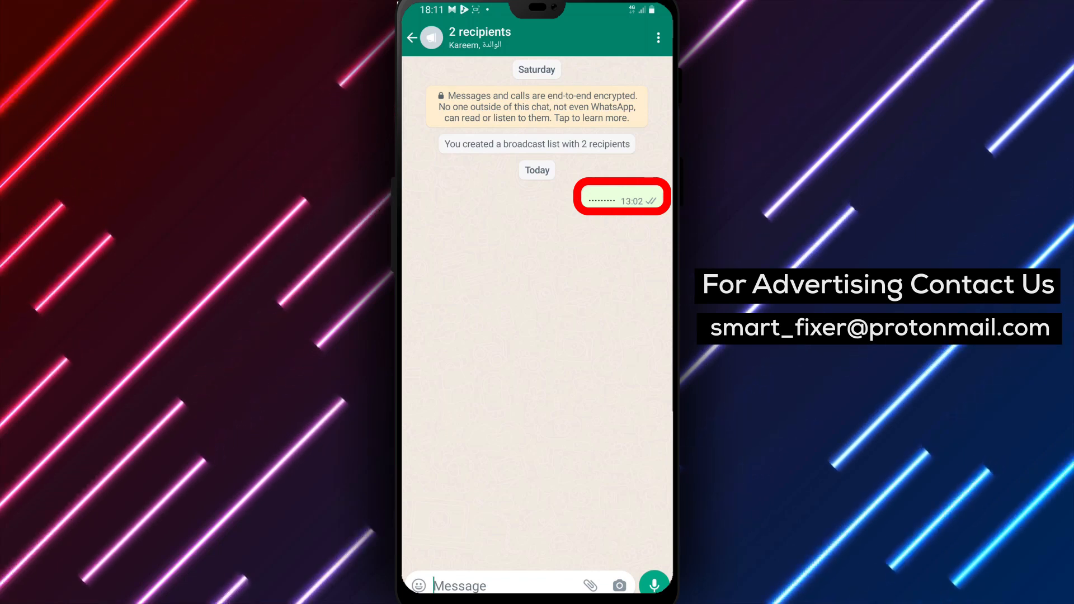
{"action": "left_click", "coordinate": [621, 199]}
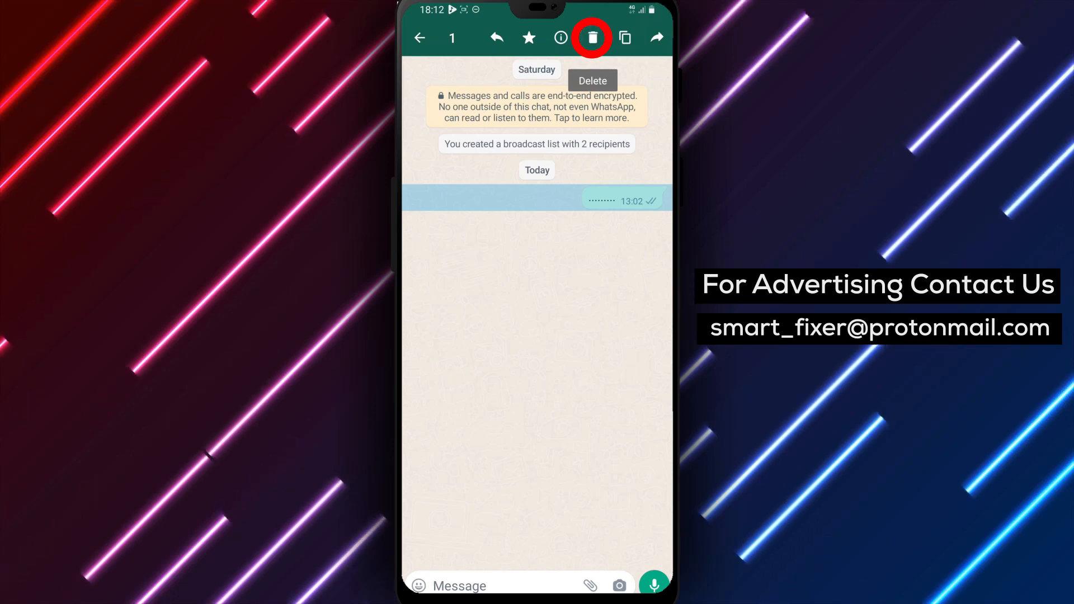
Choose Delete on the selected 13:02 message to bring up the confirmation dialog
{"action": "left_click", "coordinate": [592, 37]}
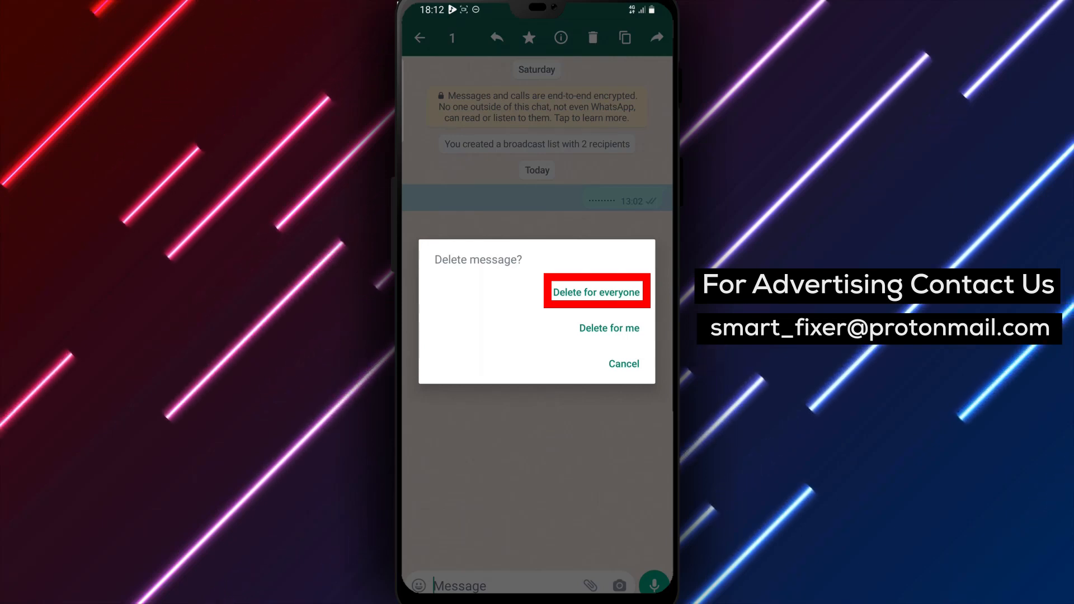
{"action": "left_click", "coordinate": [596, 292]}
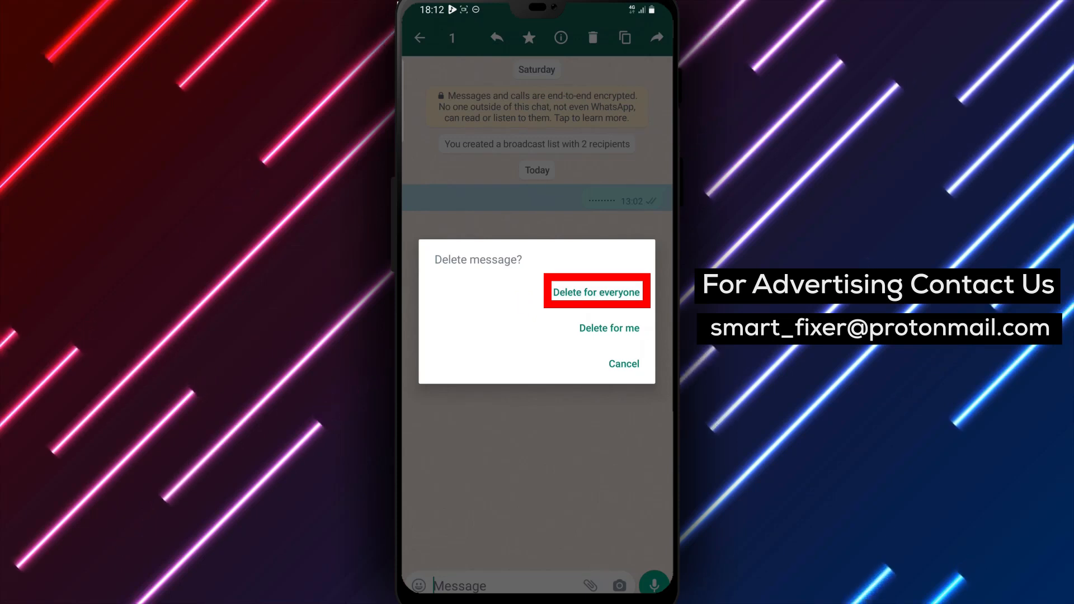
Confirm Delete for everyone so the message reads 'You deleted this message'
{"action": "left_click", "coordinate": [596, 292]}
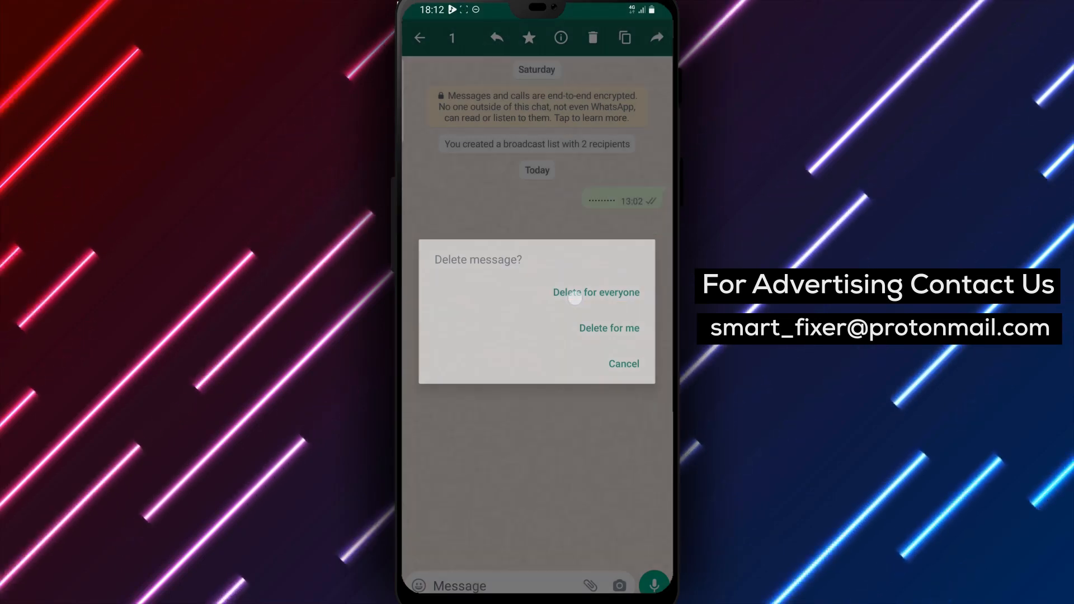
{"action": "left_click", "coordinate": [595, 293]}
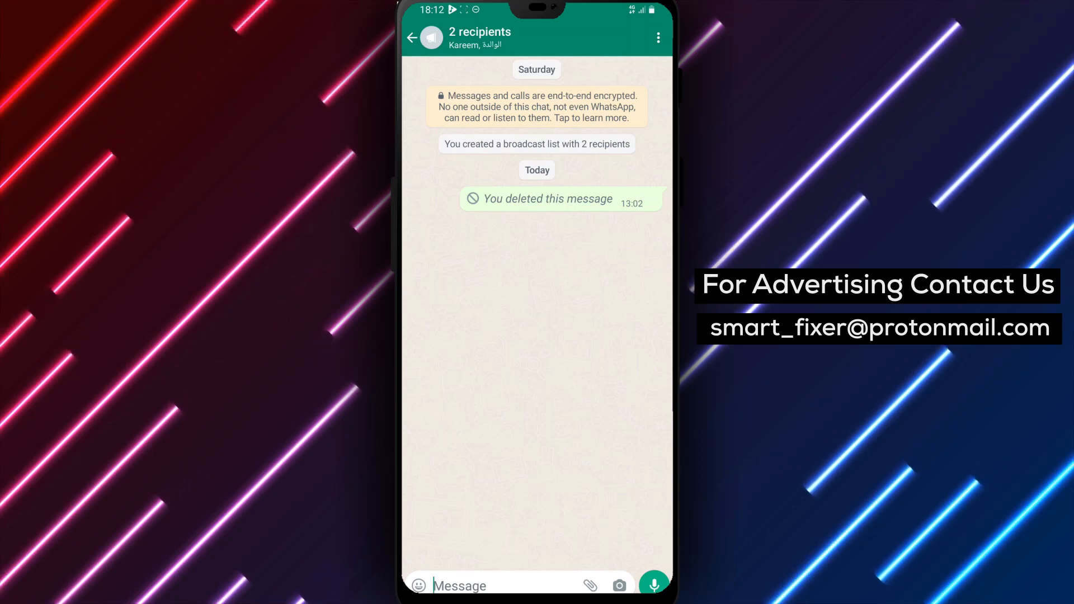